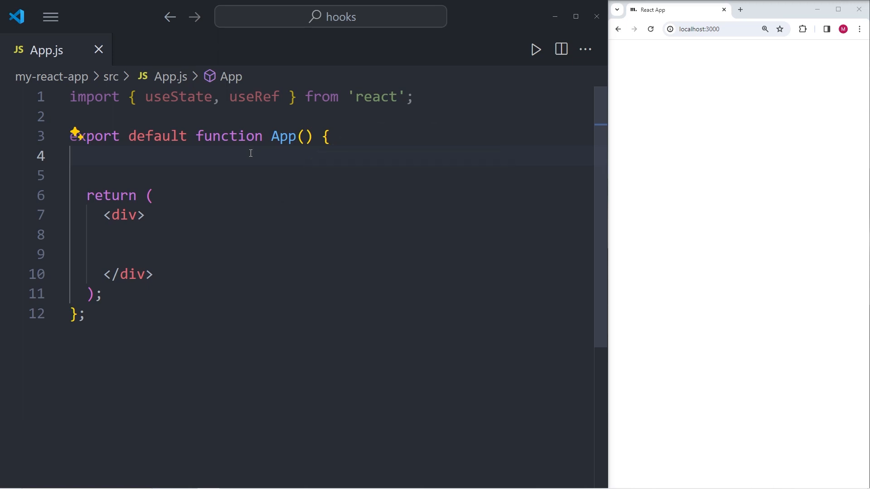
mouse_move(238, 137)
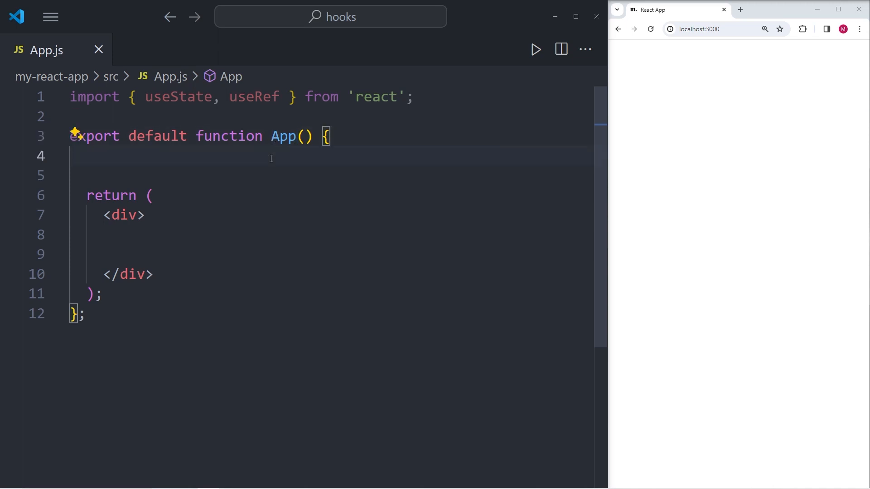
Declare const num1 = useRef(0) at the top of the App component in App.js.
text(const num1 = useRef(0);)
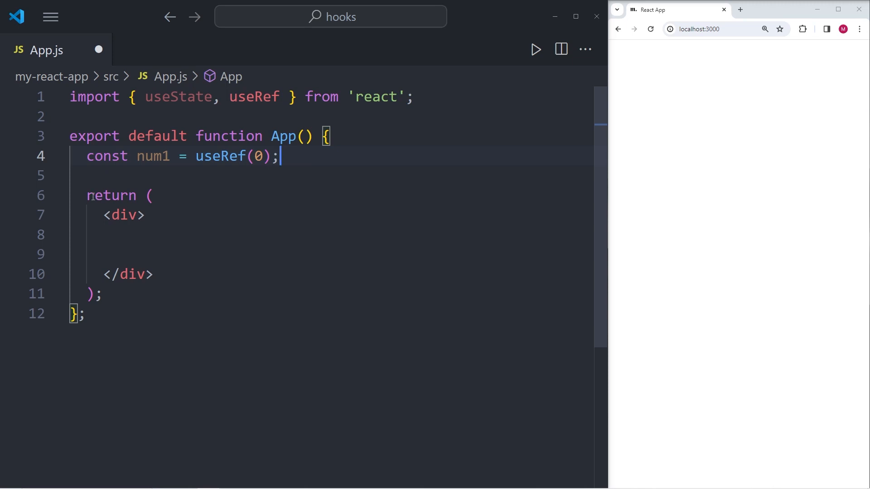
Add a button inside the div that does num1.current += 1 on click and labels itself "useRef " + num1.current.
text(<button onClick={() => { num1.current += 1 }}>)
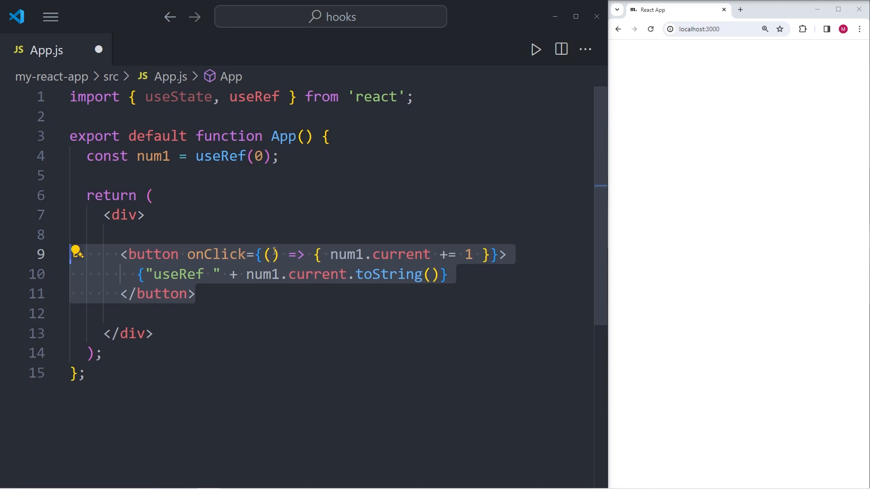
click(256, 253)
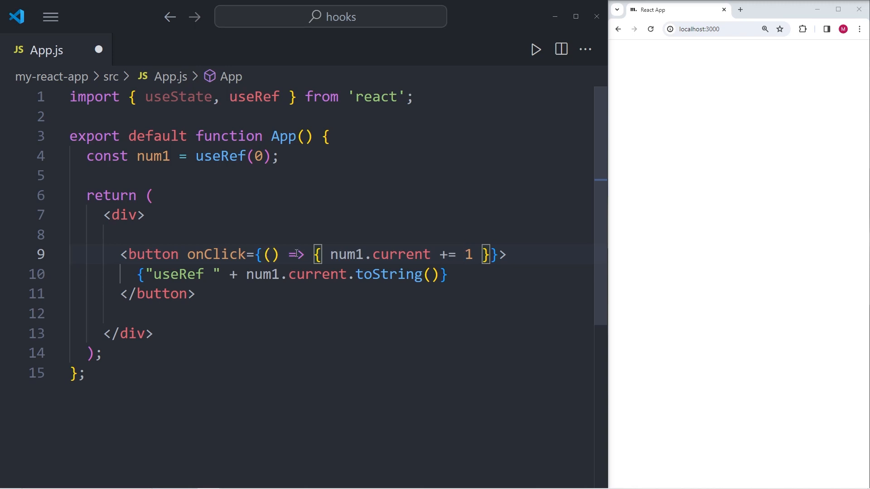
double_click(378, 254)
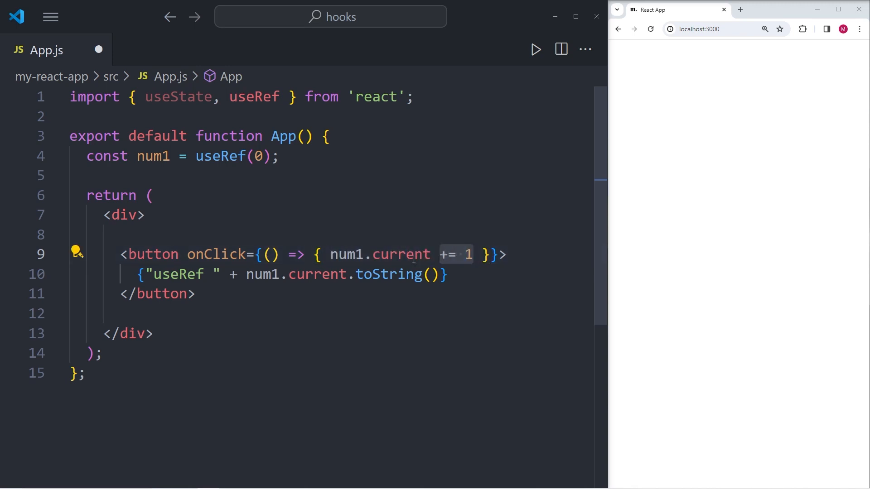
mouse_move(308, 243)
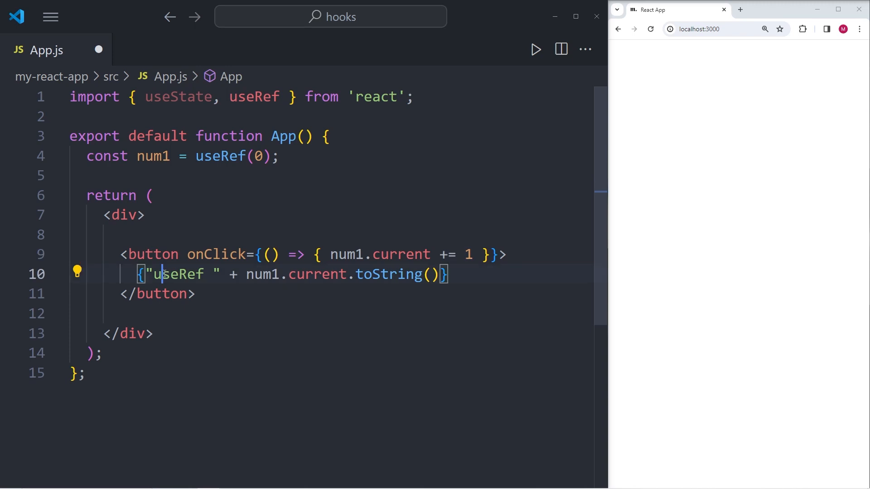
double_click(177, 274)
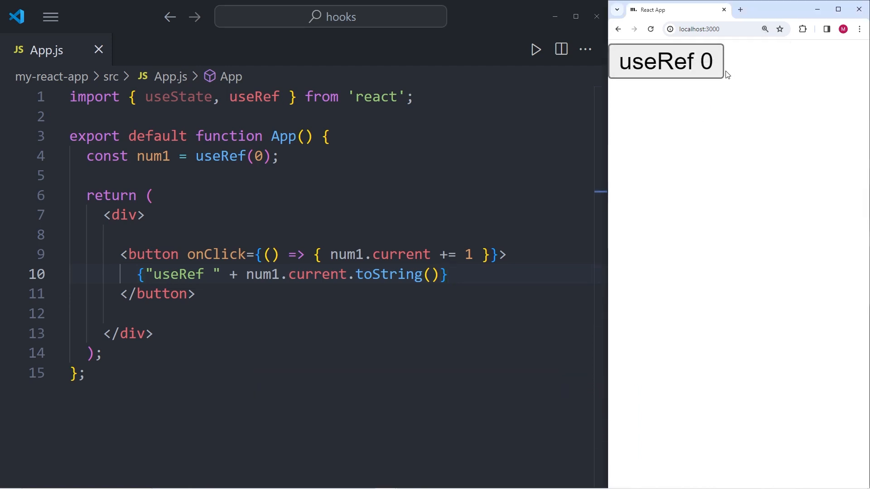
mouse_move(678, 66)
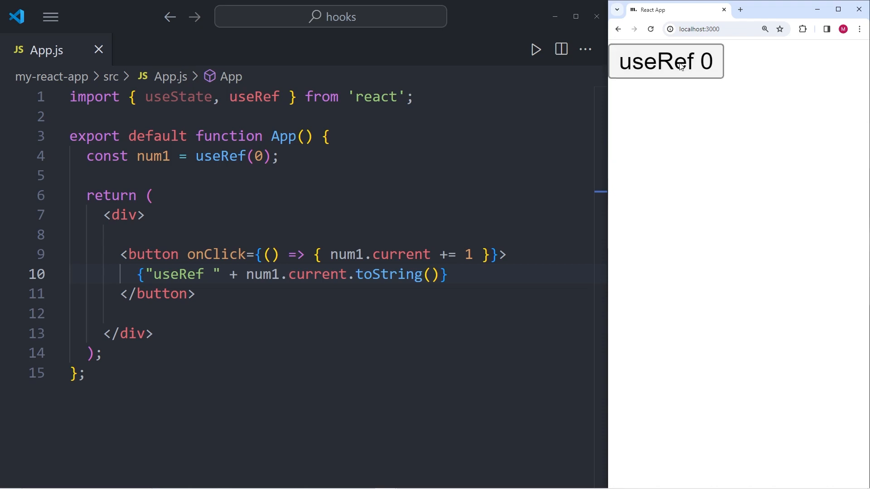
mouse_move(703, 76)
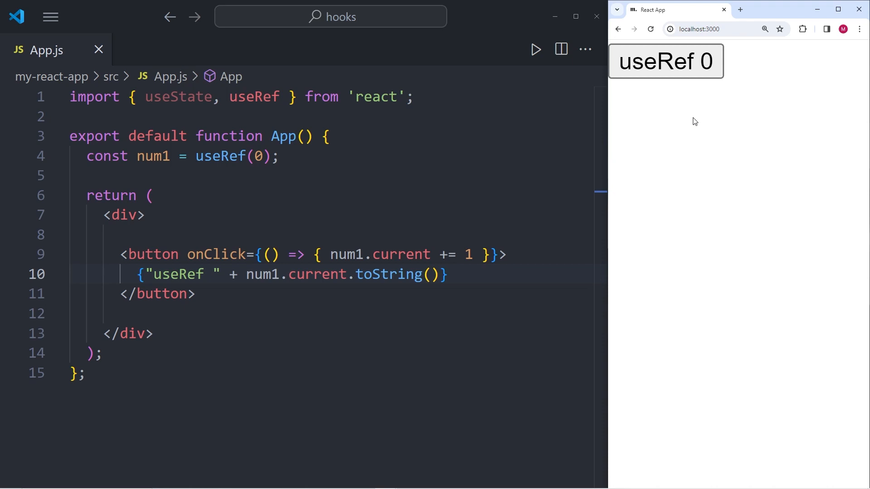
mouse_move(687, 123)
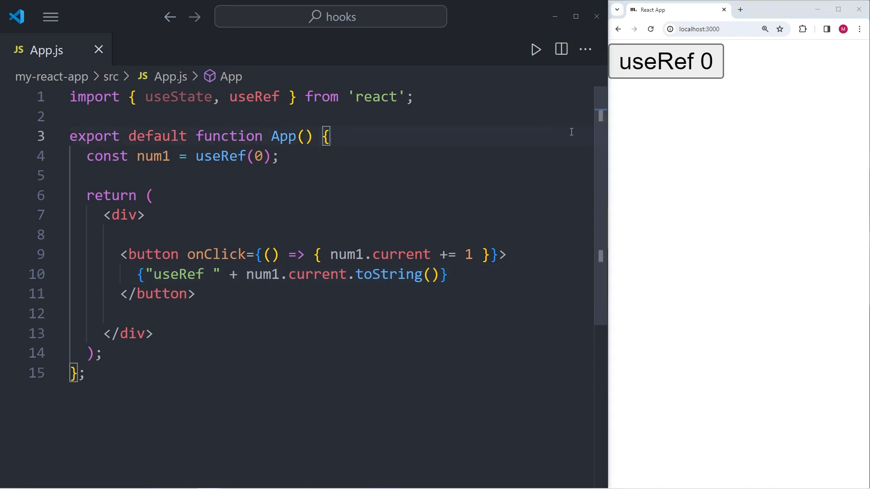
mouse_move(658, 144)
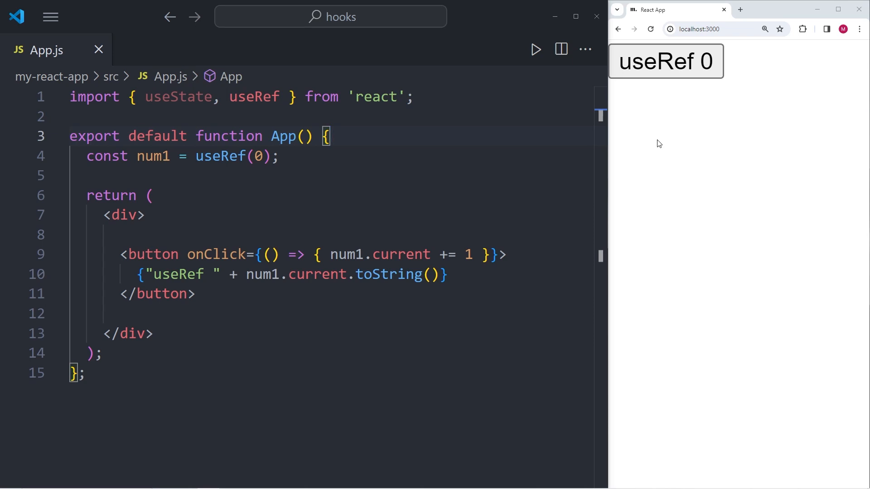
Declare const [num2, setNum2] = useState(0) on line 5 below the useRef line.
text(const [num2, setNum2] = useState(0);)
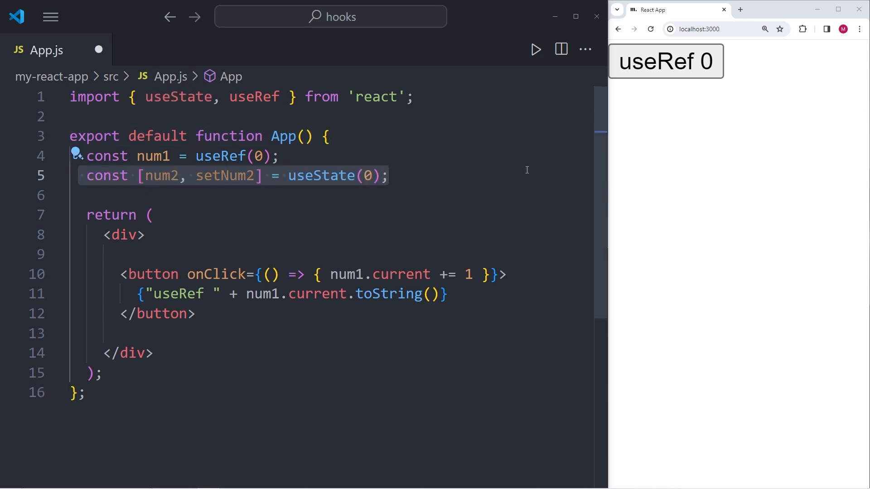
mouse_move(307, 174)
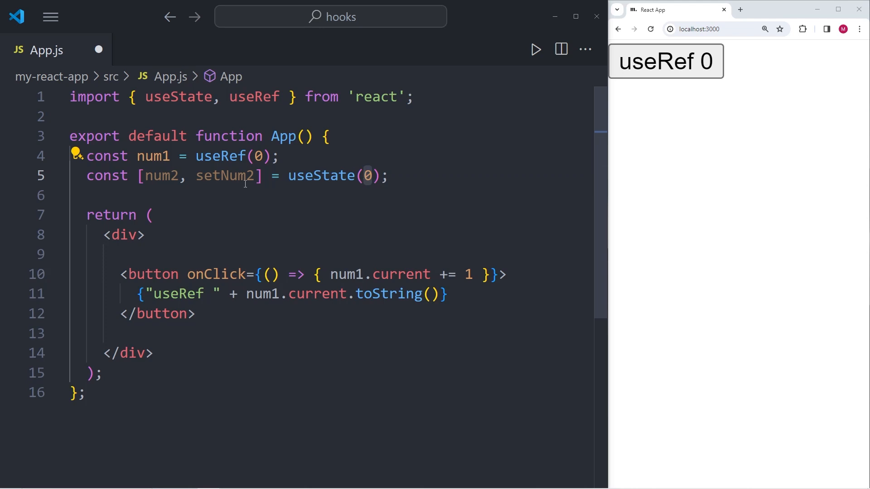
double_click(224, 176)
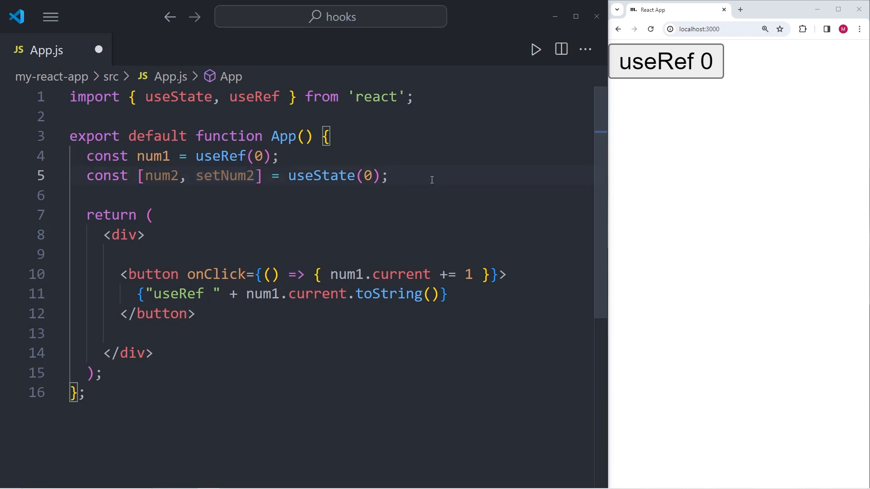
click(390, 176)
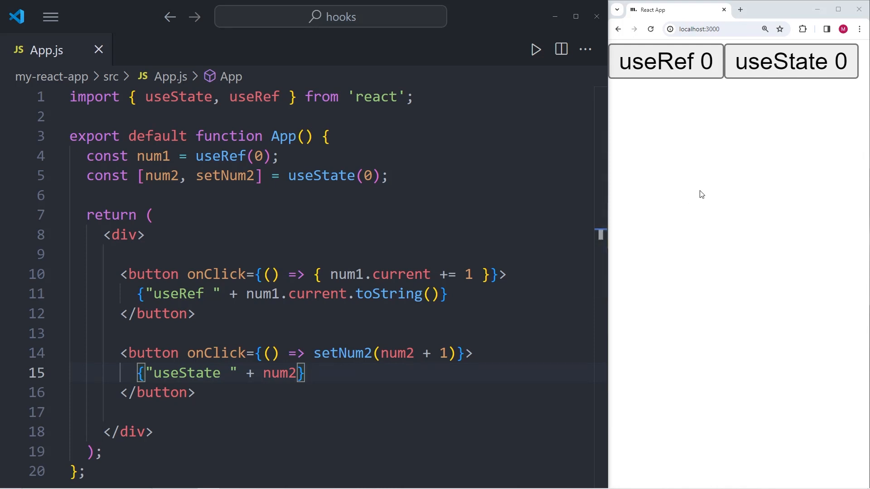
mouse_move(701, 185)
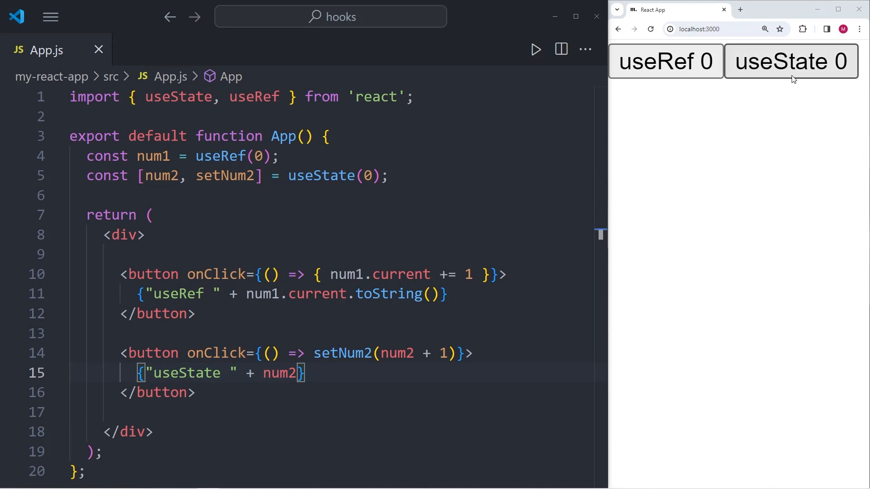
mouse_move(774, 66)
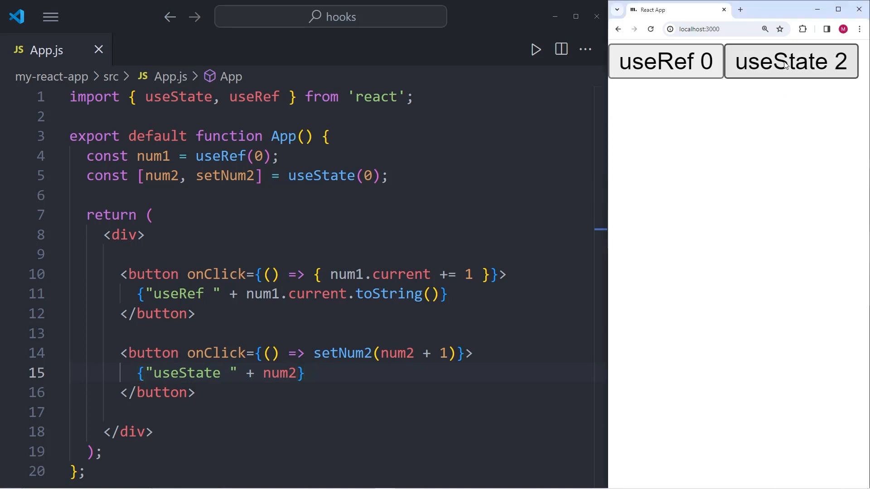
Click the useState button in Chrome until it reads useState 10, with useRef still at 0.
click(790, 60)
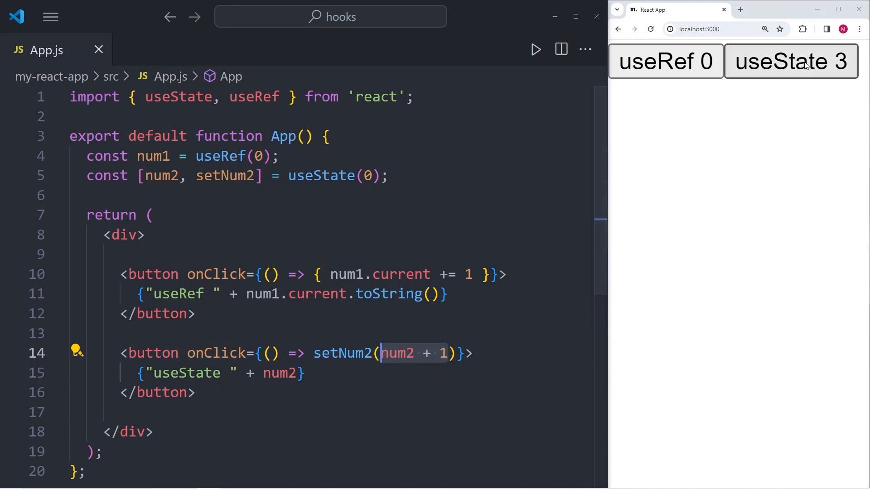
click(791, 61)
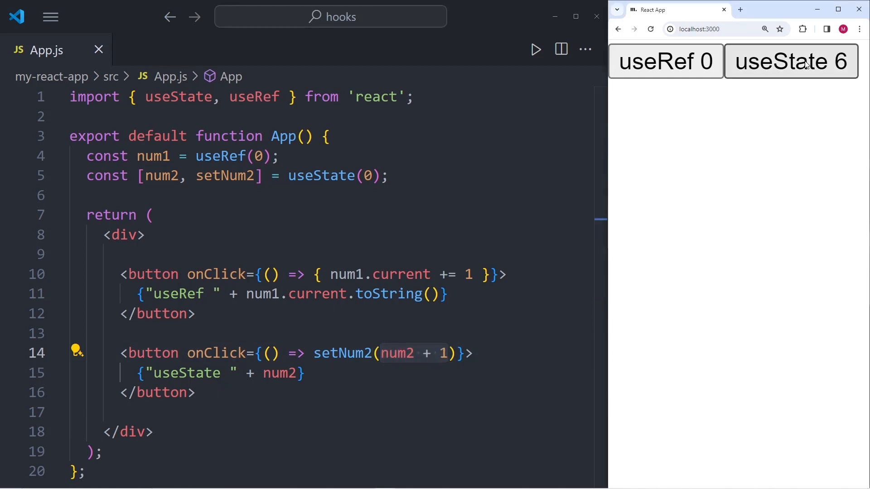
click(791, 60)
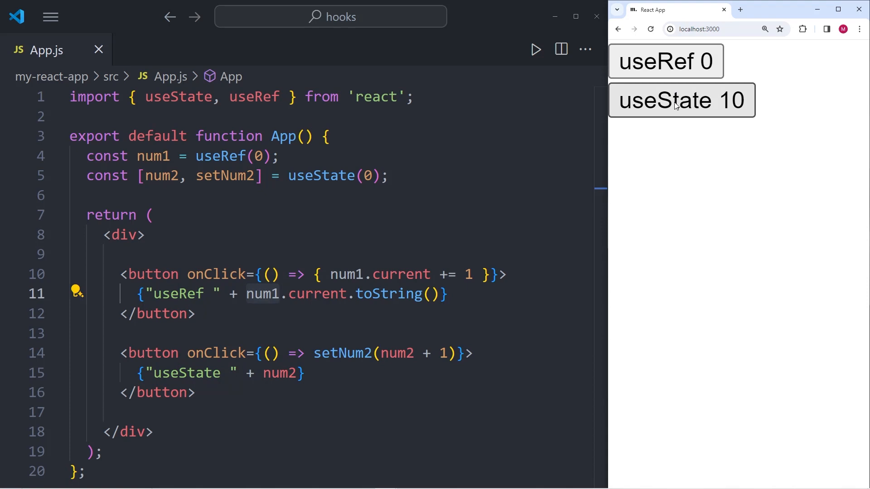
Trigger a re-render so the page shows useRef 33 and useState 12.
click(682, 100)
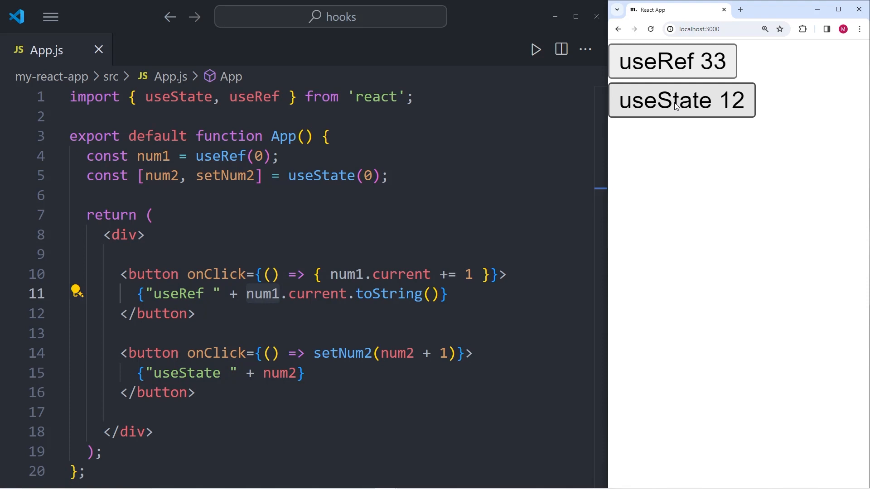
mouse_move(731, 154)
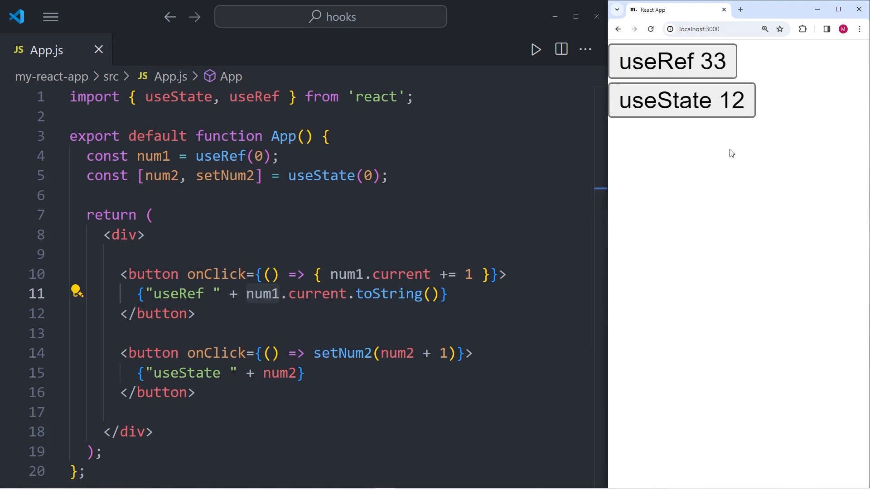